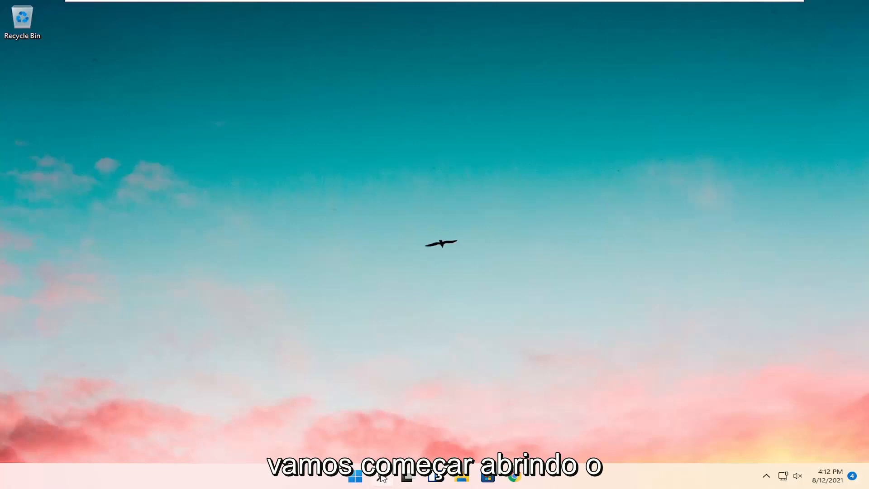
- Launch Command Prompt as administrator from Search and accept the UAC prompt
text(cmd)
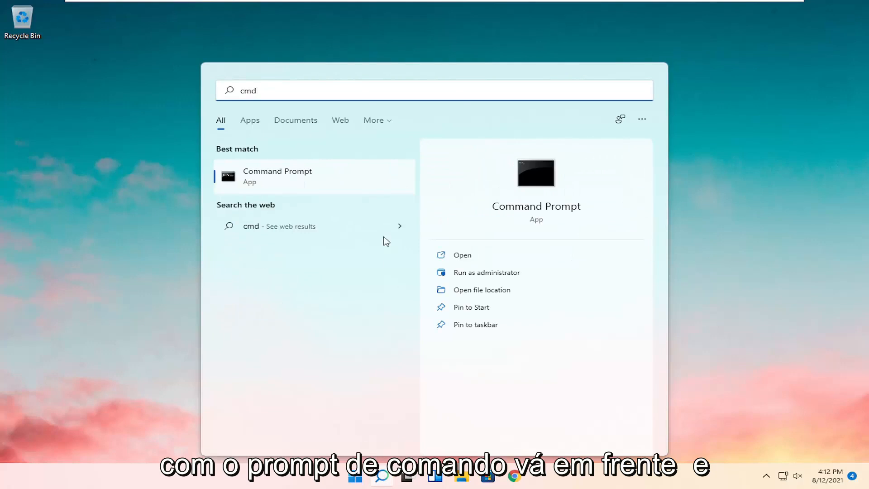
right_click(277, 177)
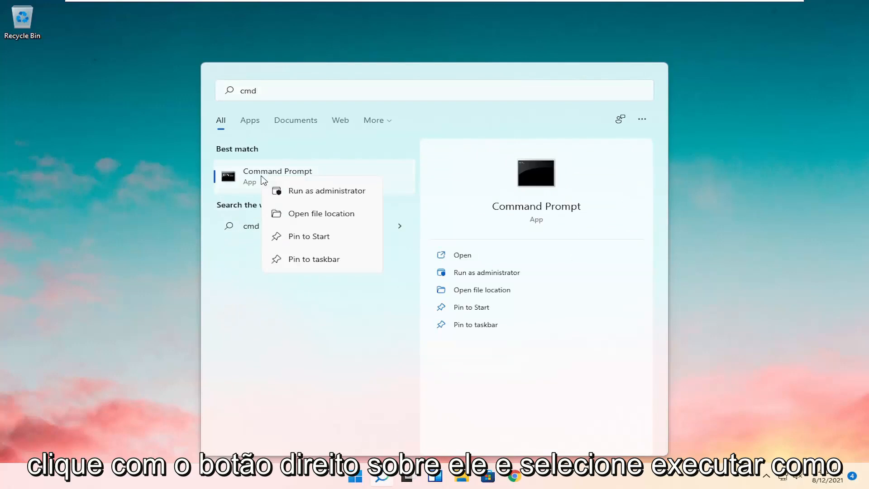
click(327, 191)
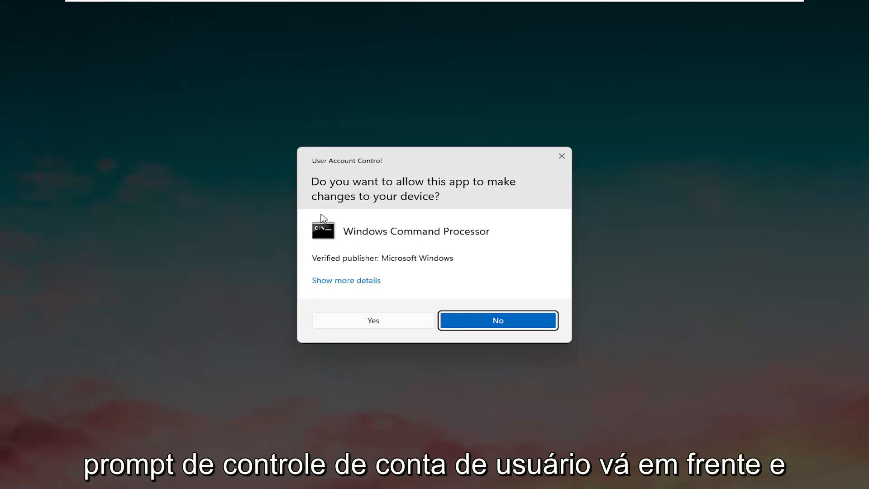
click(372, 320)
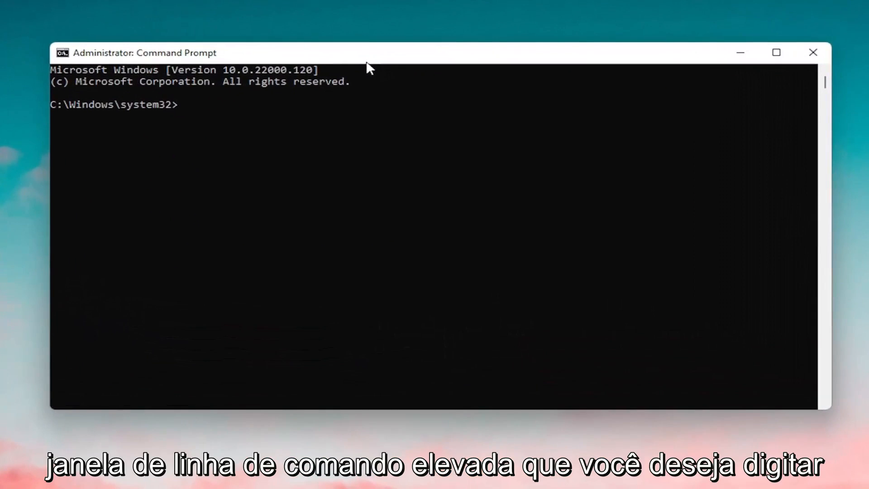
- Run the sfc /scannow system file check in the elevated prompt
text(sfc)
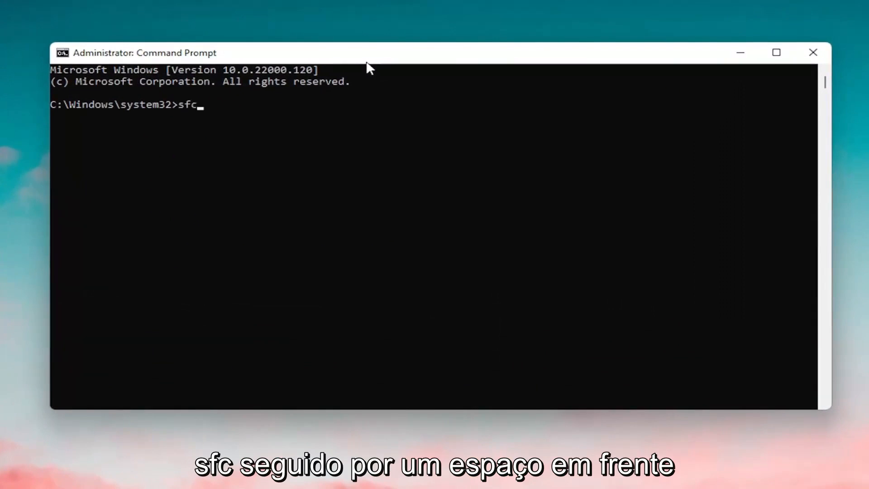
text(/scannow)
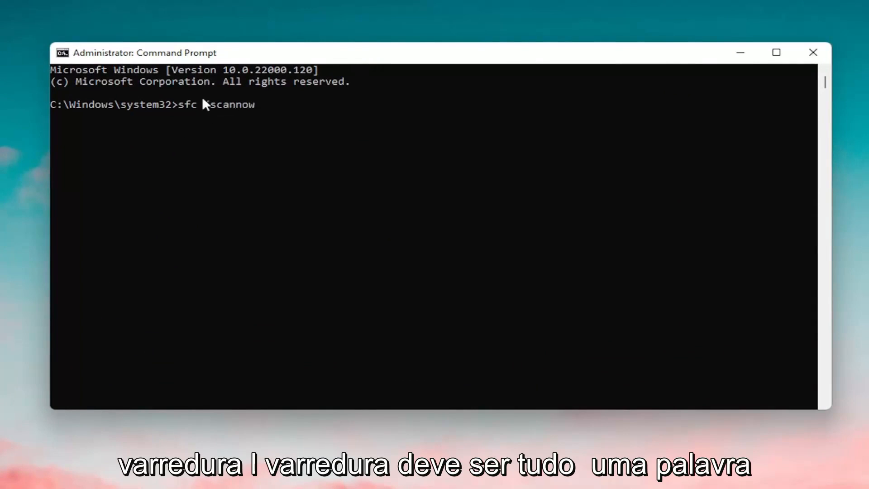
text(/)
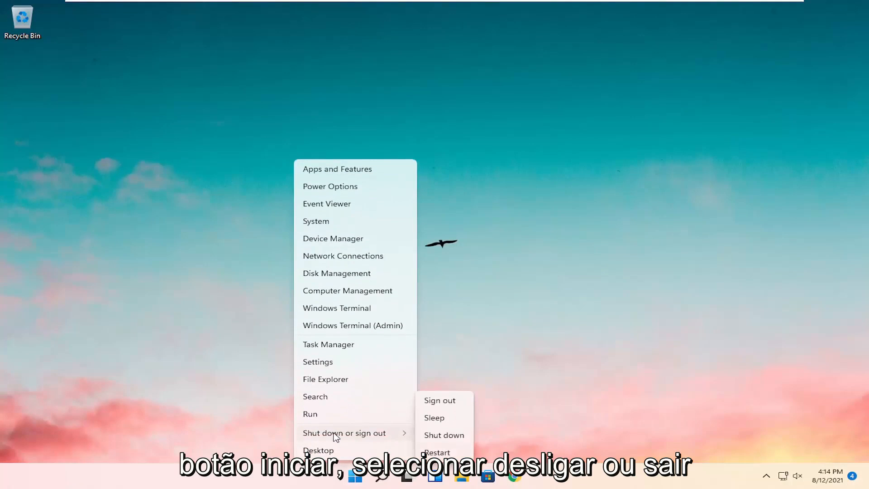
- Restart the computer from the Start menu power options
click(439, 400)
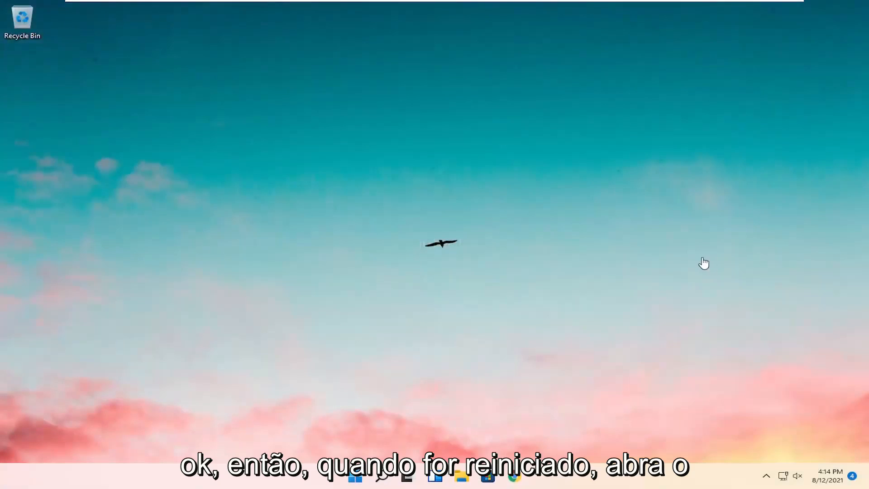
- Reopen Command Prompt as administrator after the reboot and accept the UAC prompt
click(381, 476)
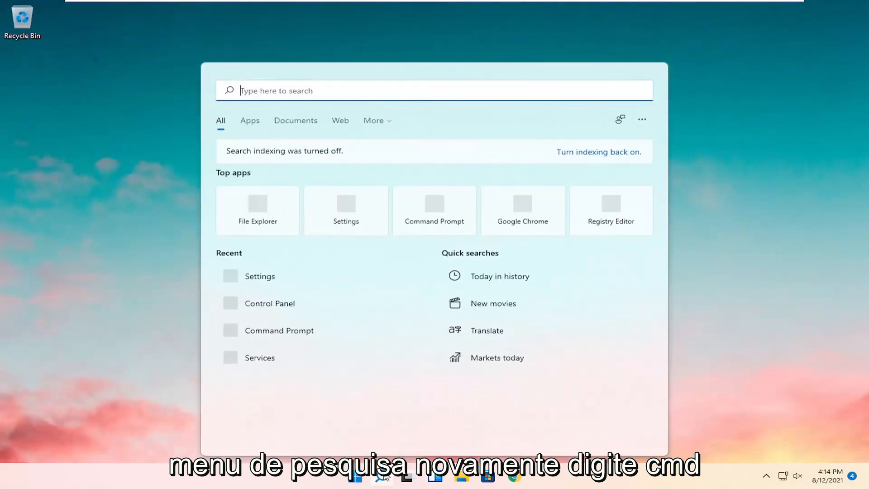
text(cmd)
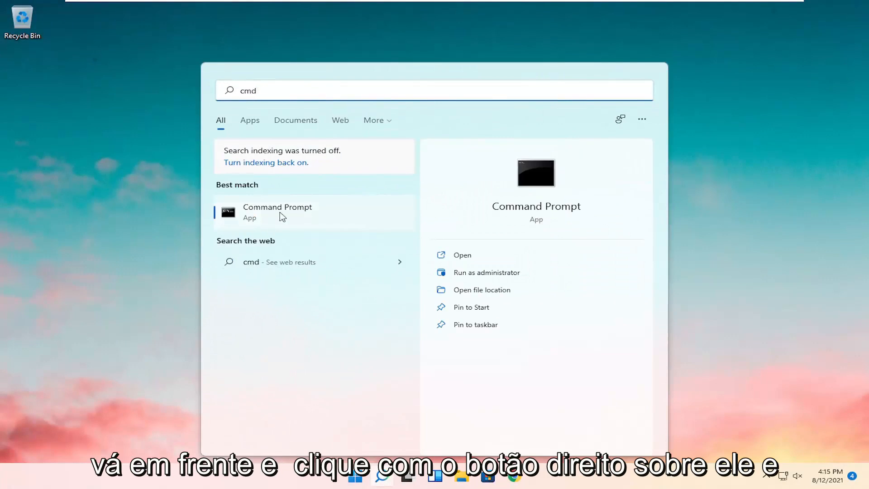
right_click(277, 212)
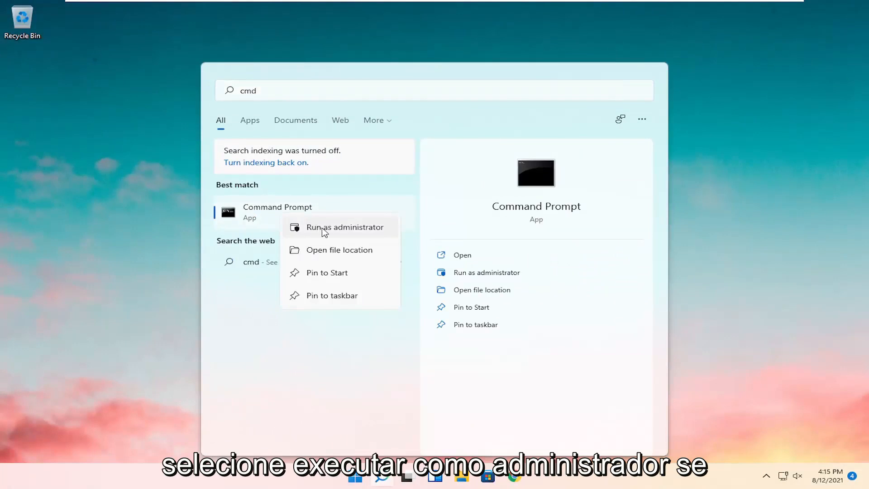
click(344, 226)
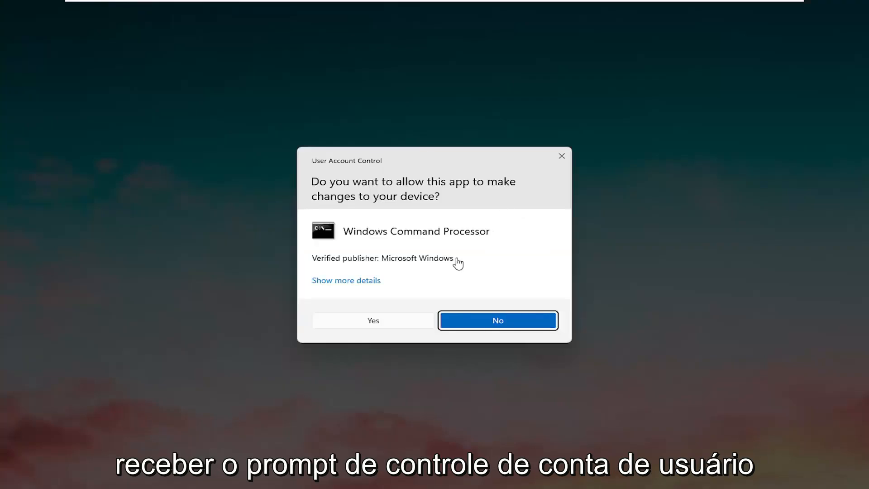
click(373, 320)
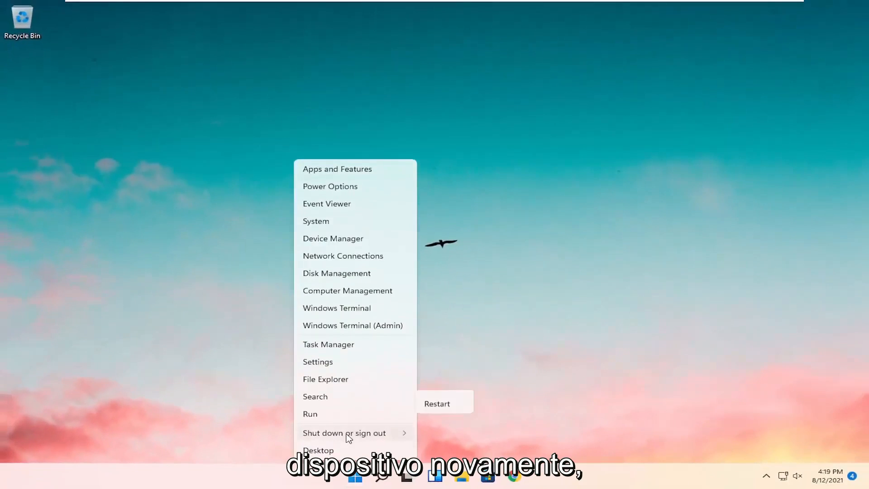
- Restart the PC again and wait for the Welcome sign-in screen
click(436, 403)
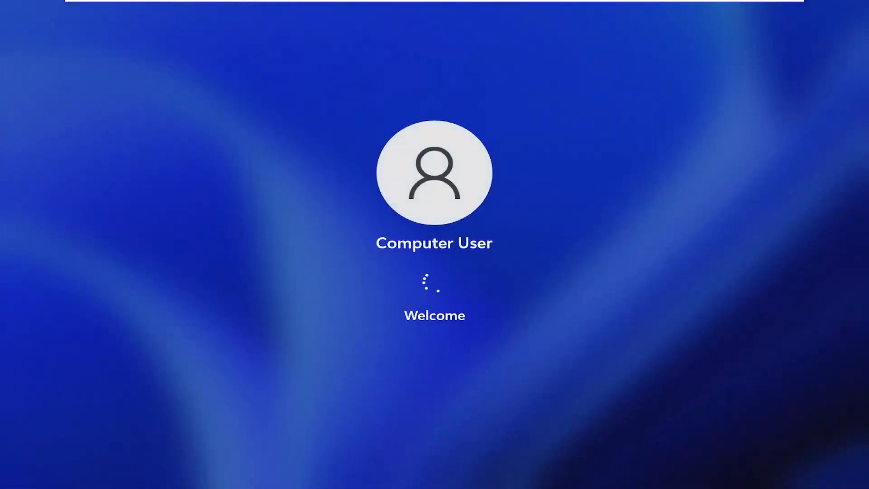